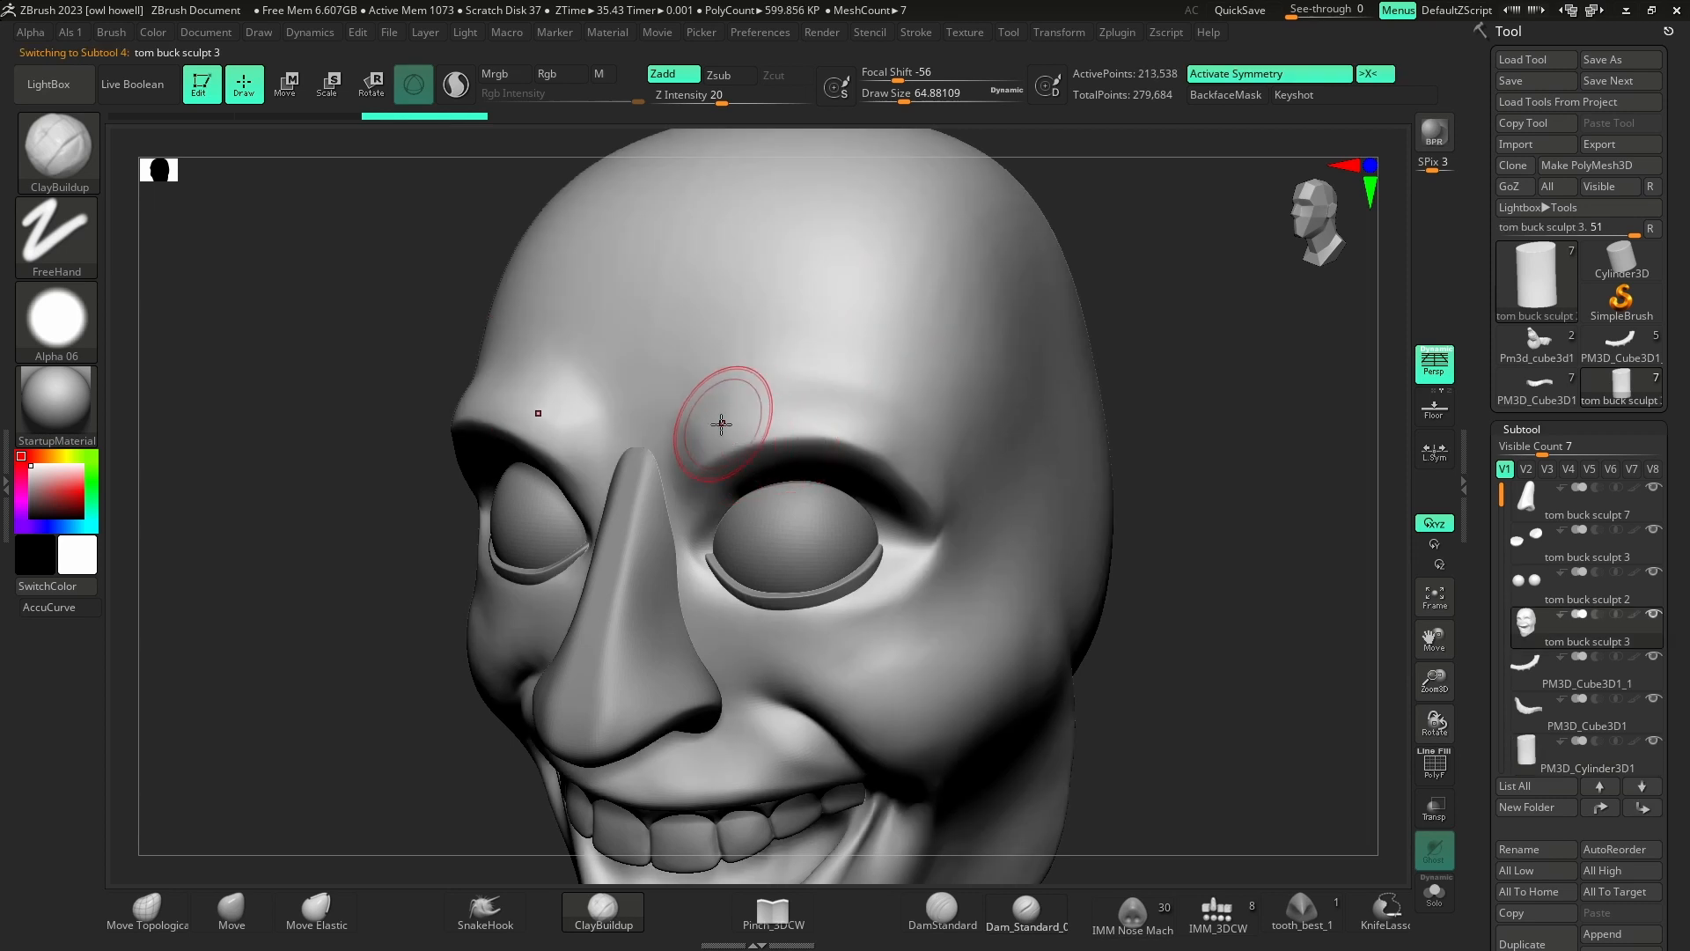
Sculpt wavy raised ClayBuildup strokes across the skull and temple, then Alt-select the nose
drag(711, 424, 827, 410)
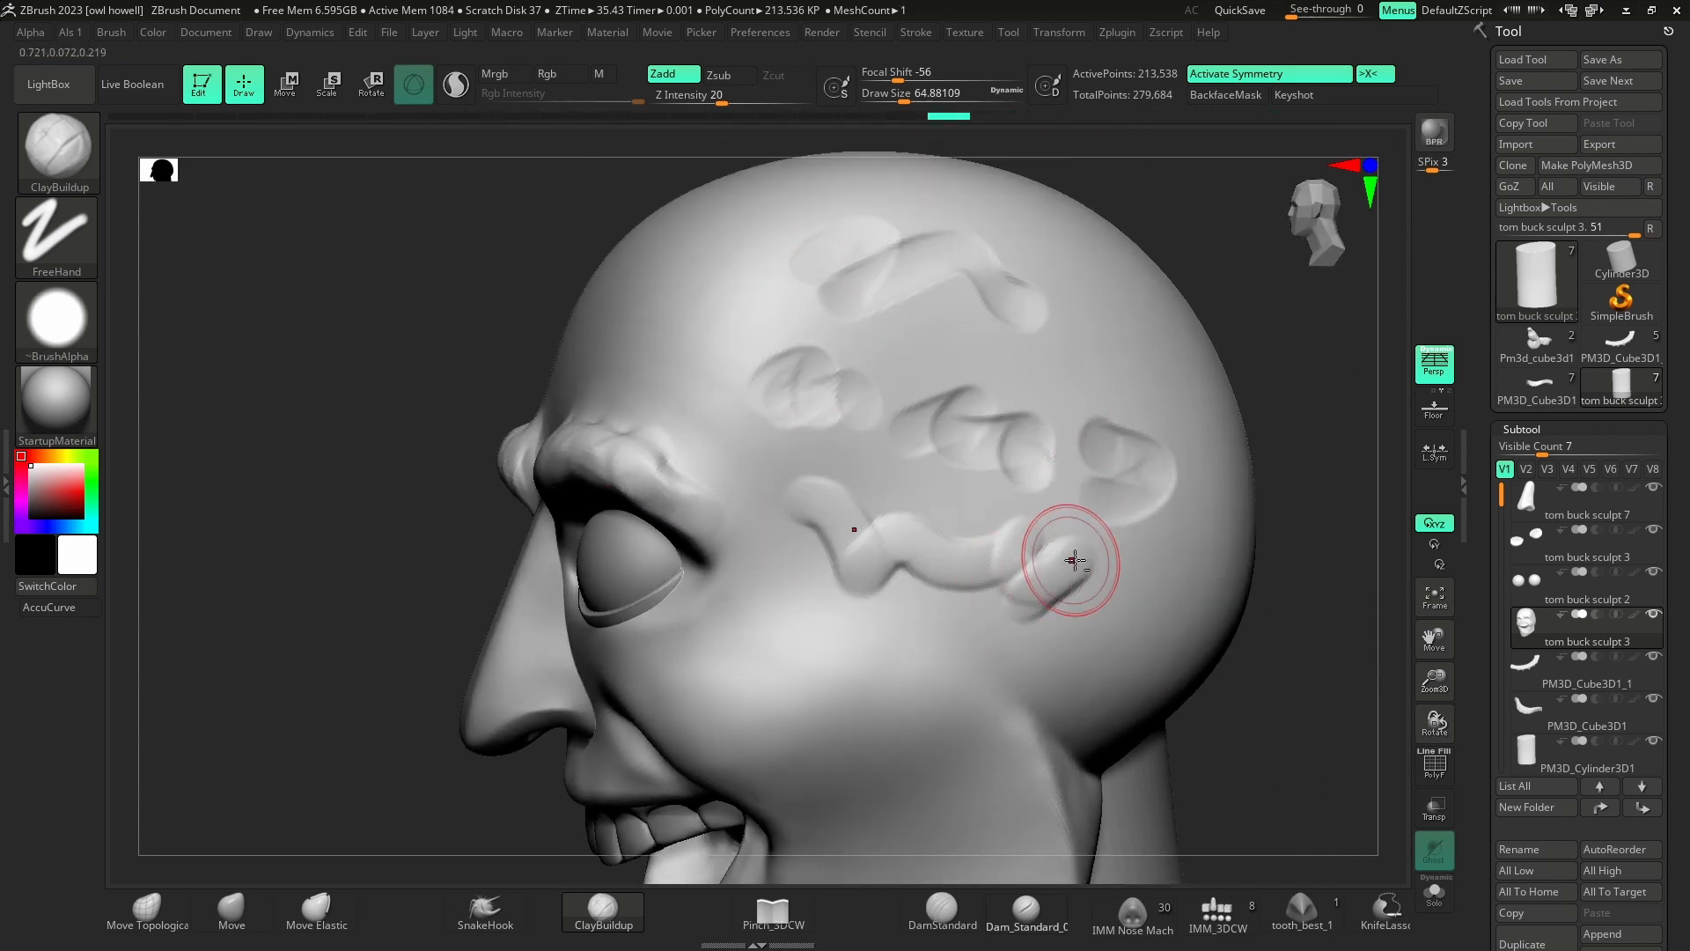
drag(1072, 560, 868, 554)
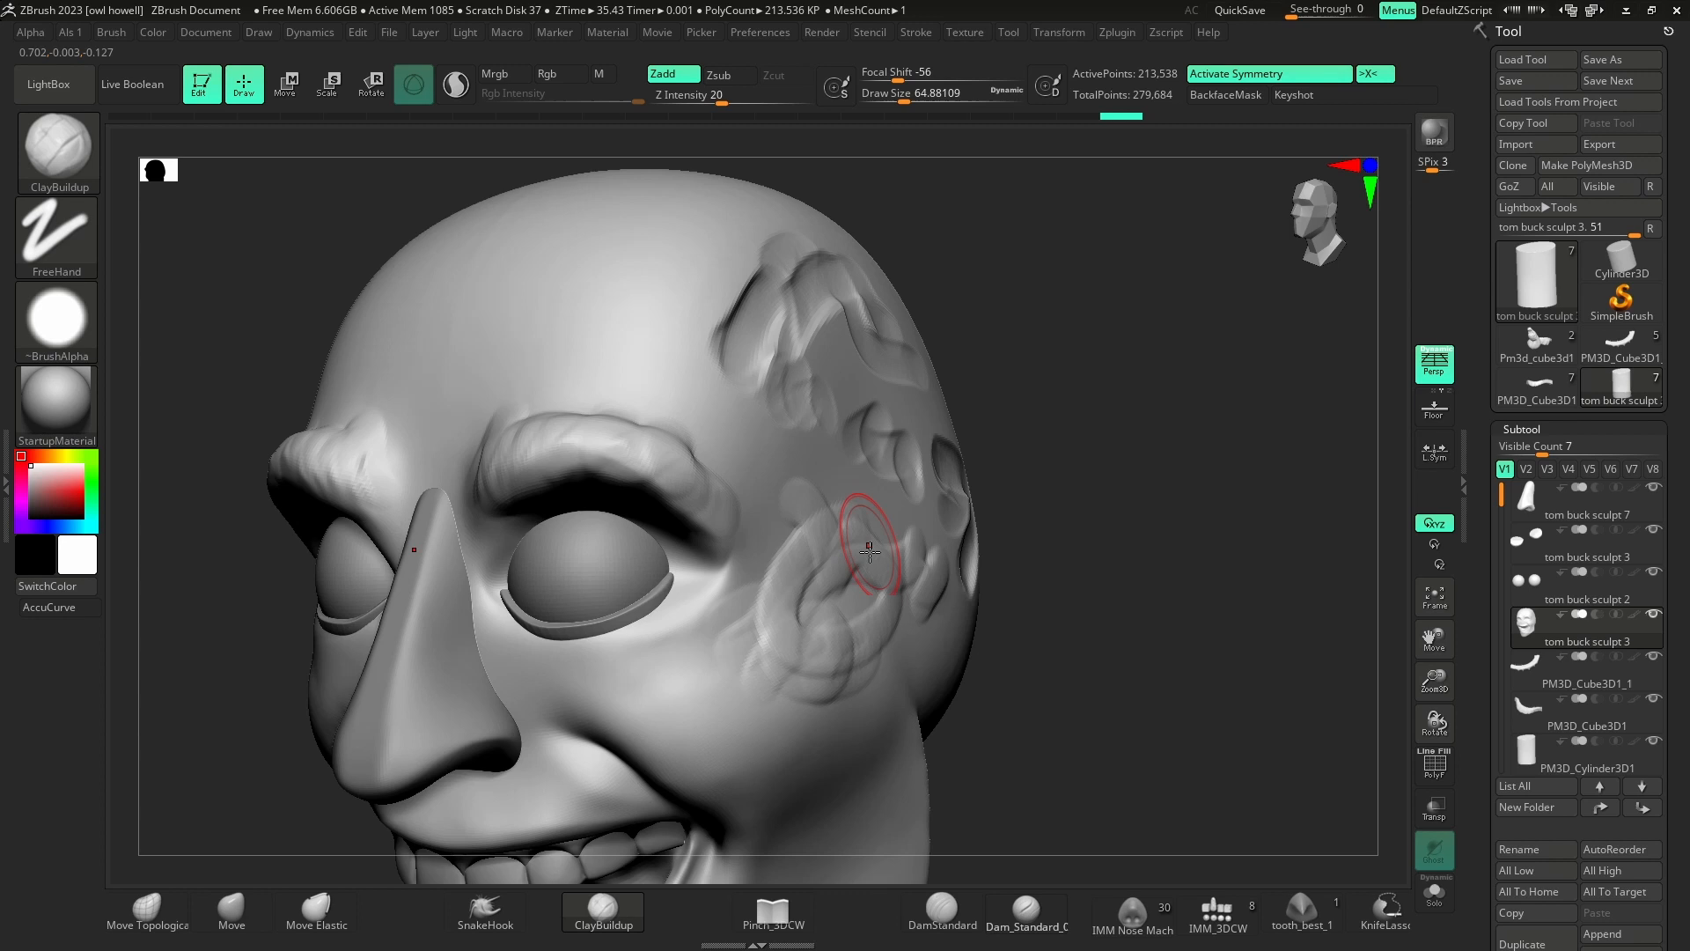
click(1588, 514)
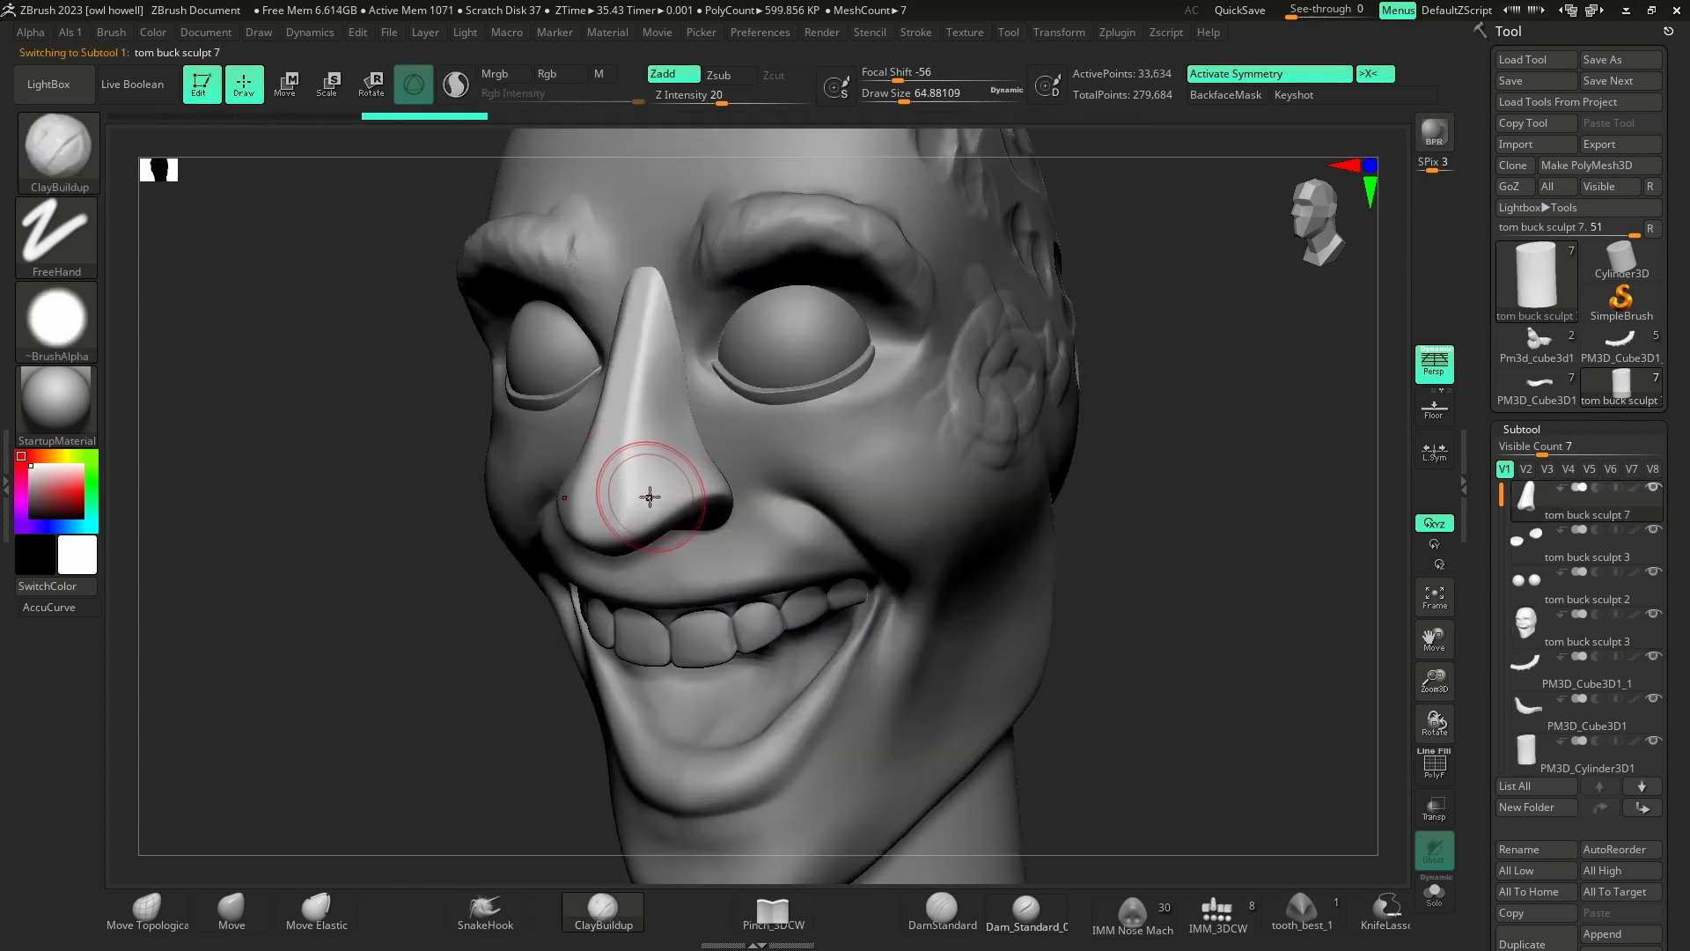
Build the nose tip into a rounder, bulbous shape with ClayBuildup
drag(646, 496, 604, 512)
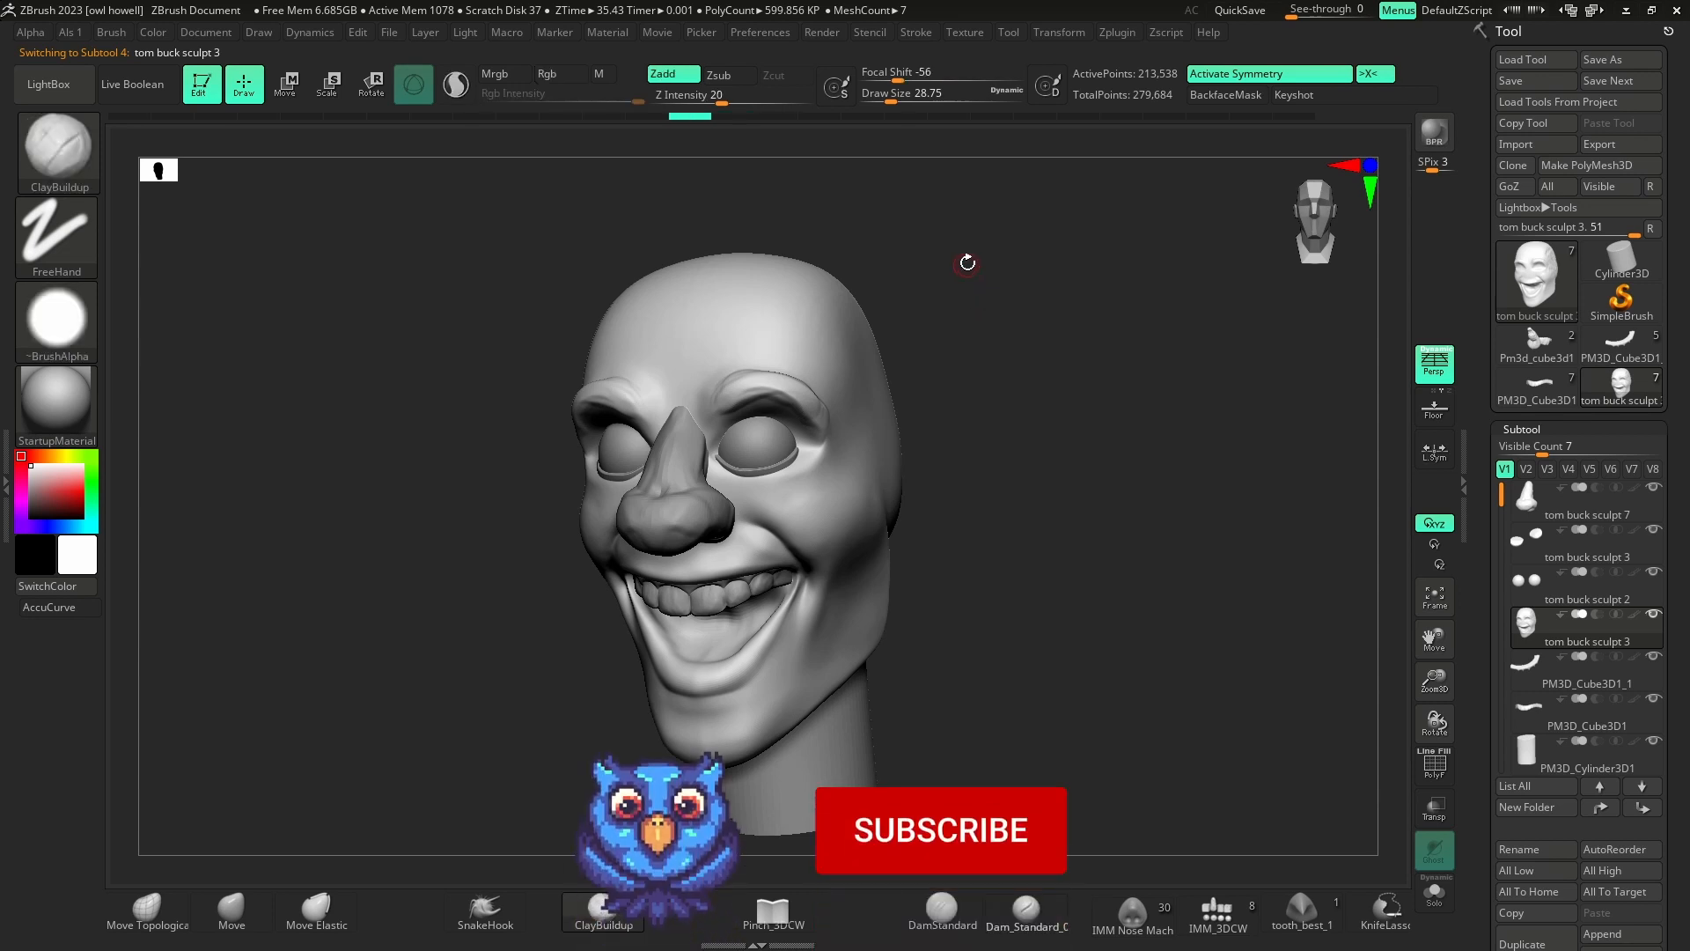
click(1586, 503)
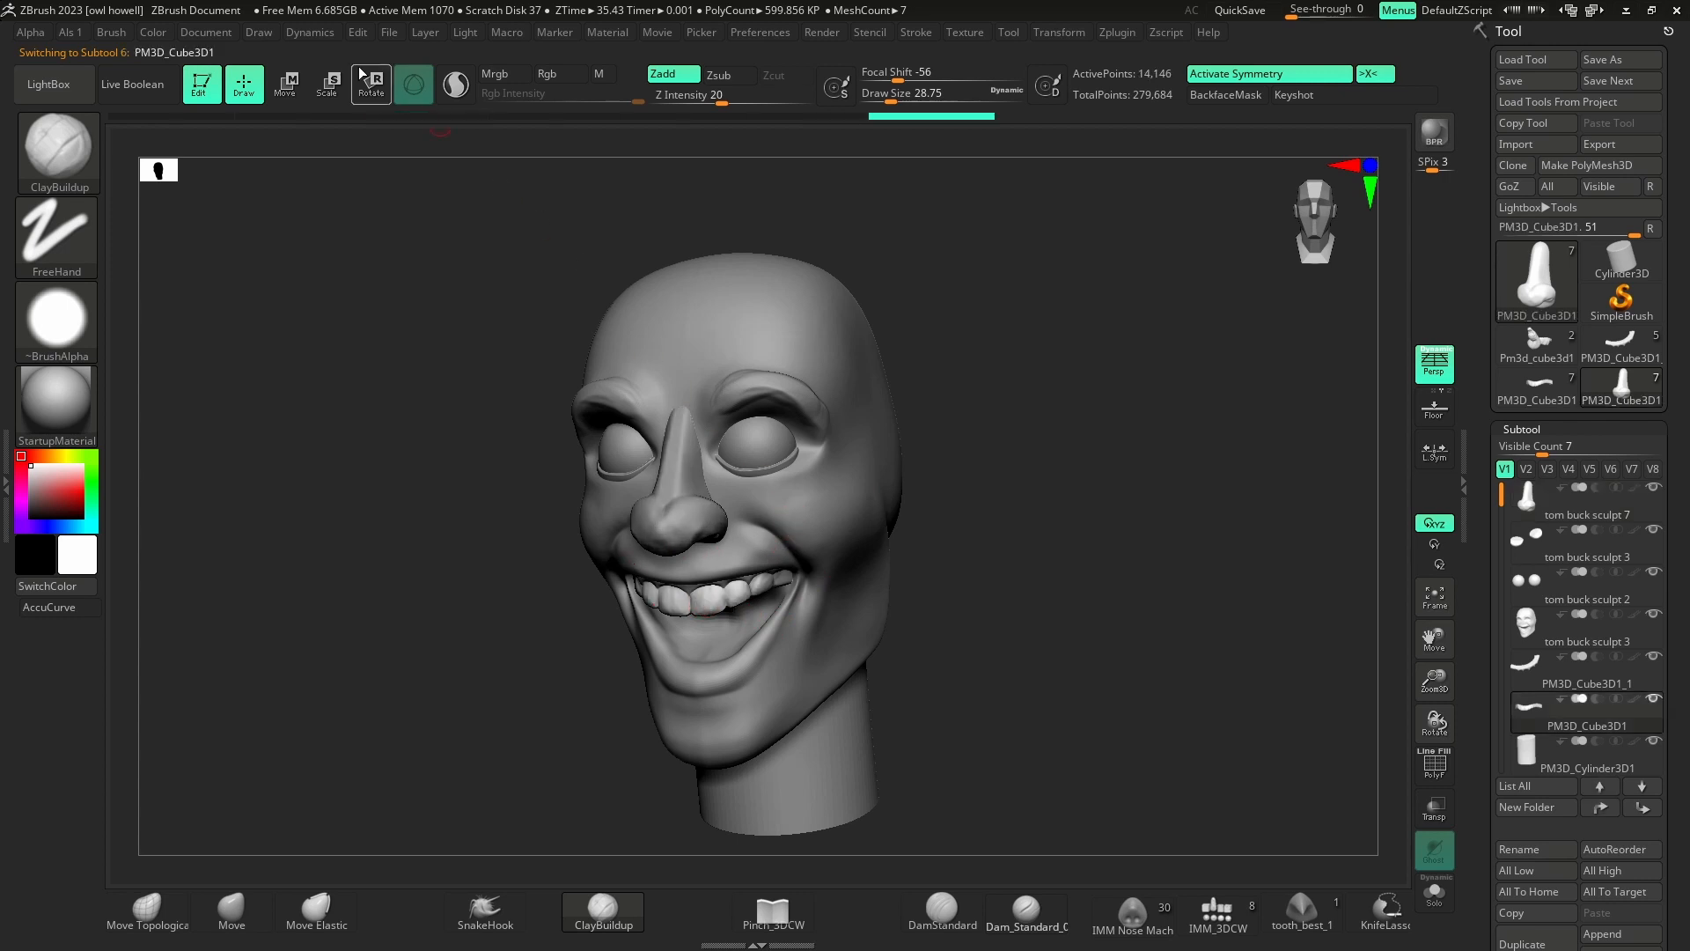
click(1588, 641)
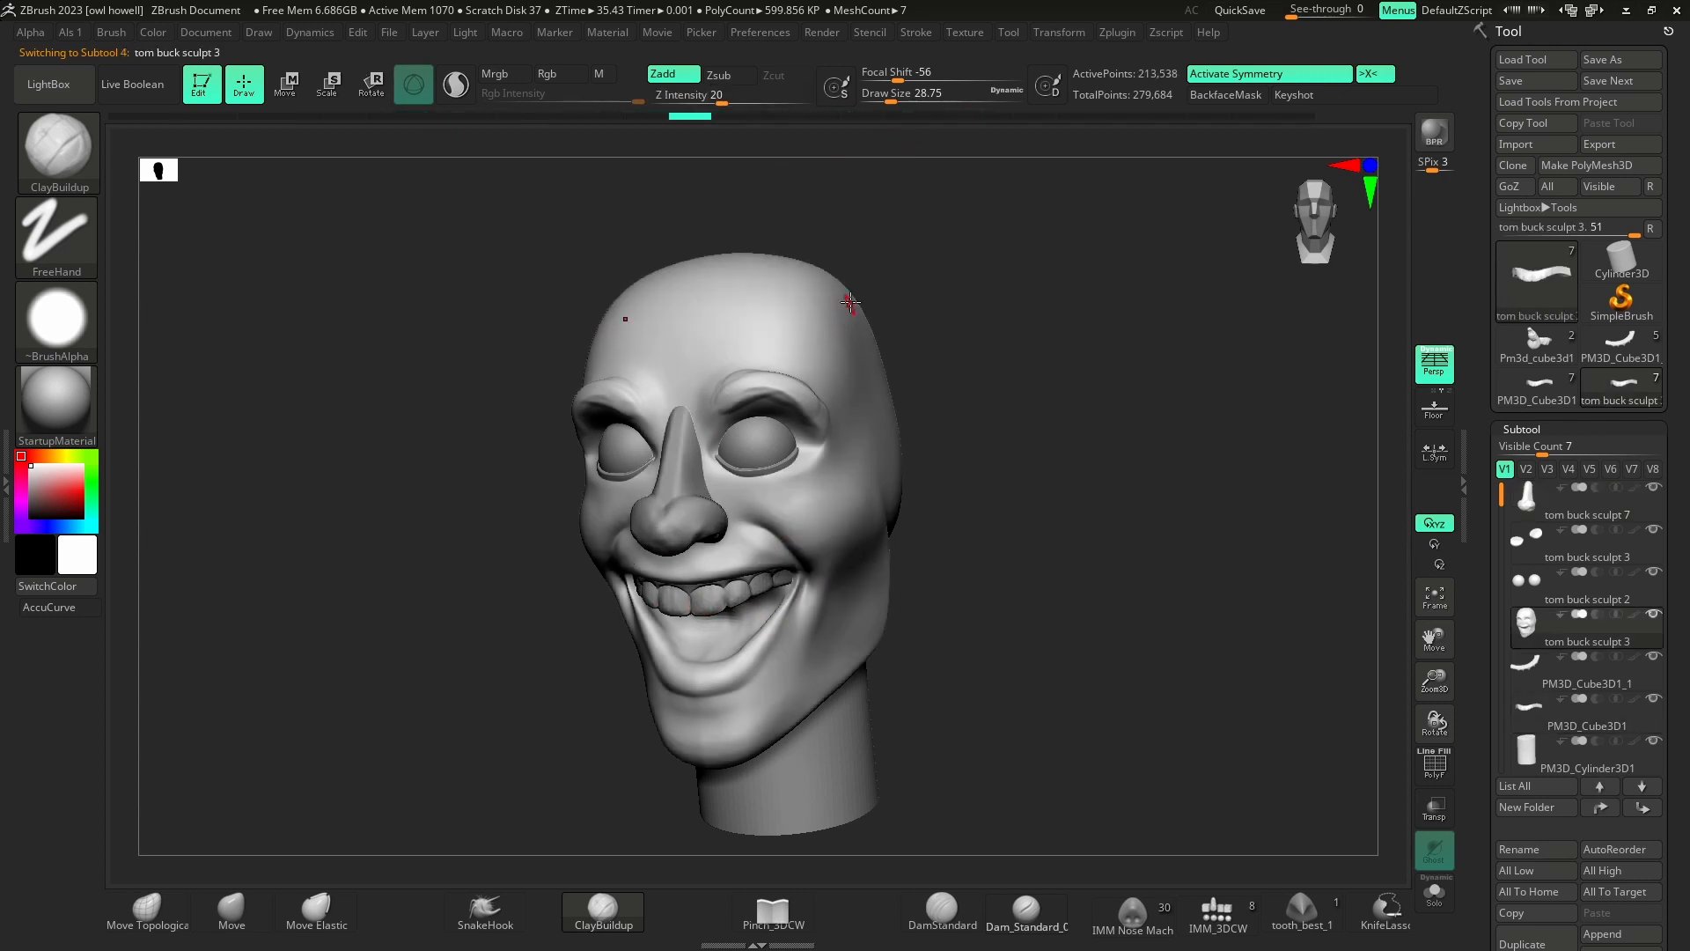